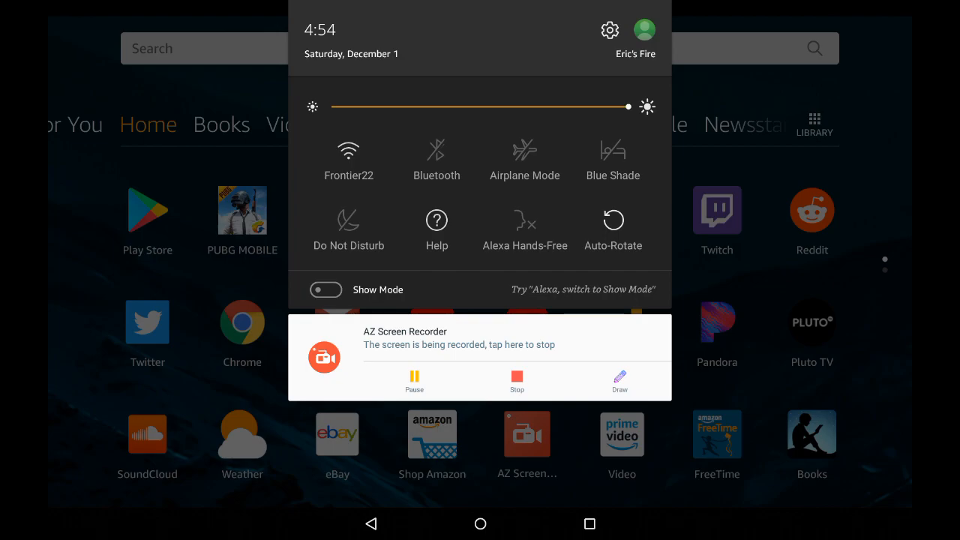
Open Fire OS Settings from the quick settings gear icon
left_click(608, 29)
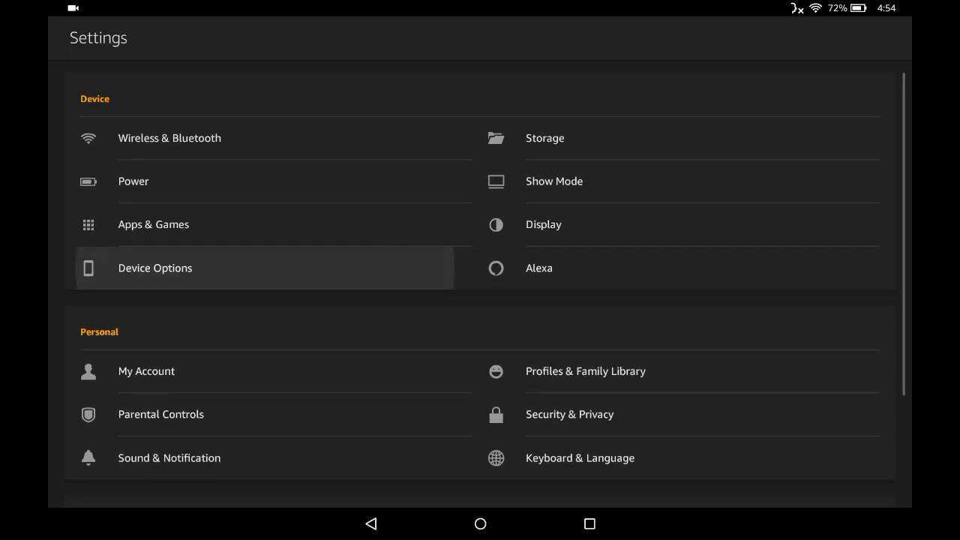
Go to Device Options and choose Reset to Factory Defaults
left_click(155, 268)
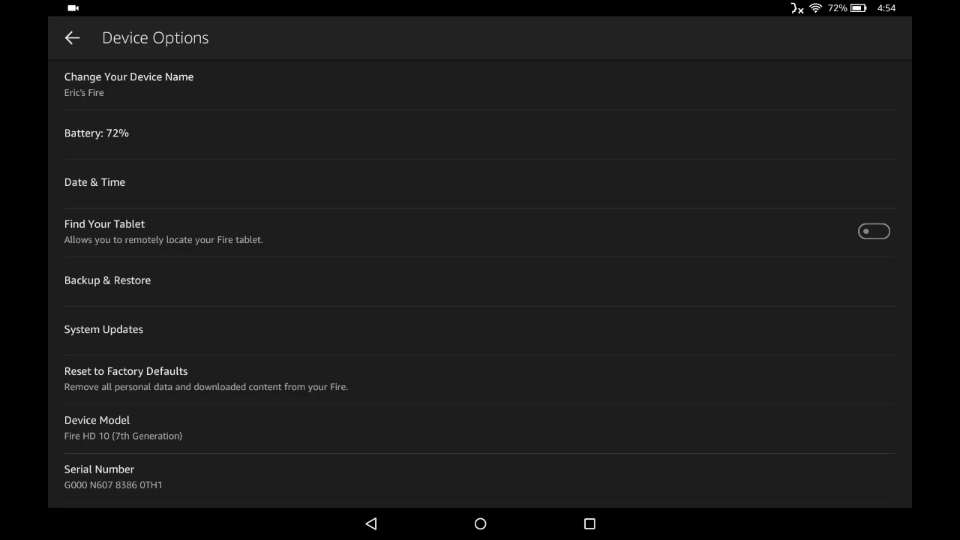
left_click(126, 370)
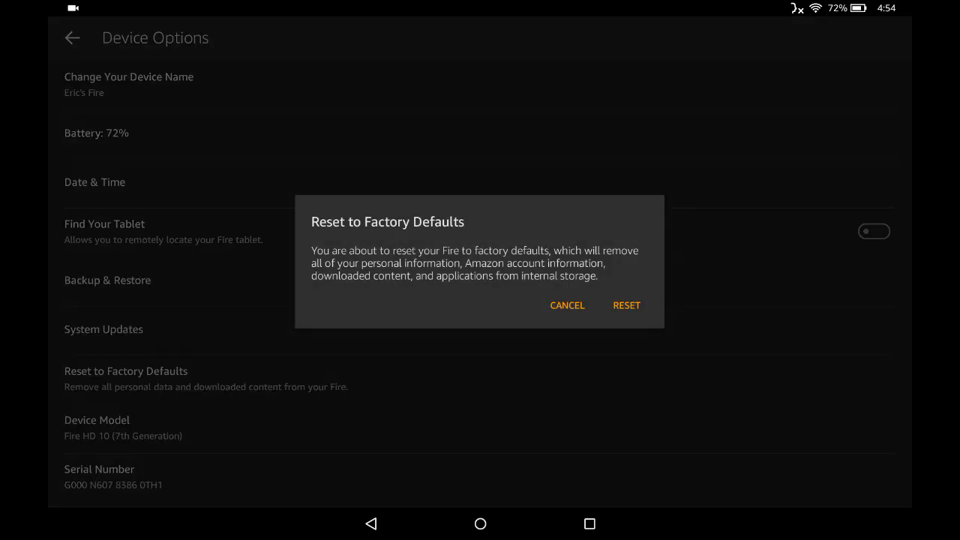